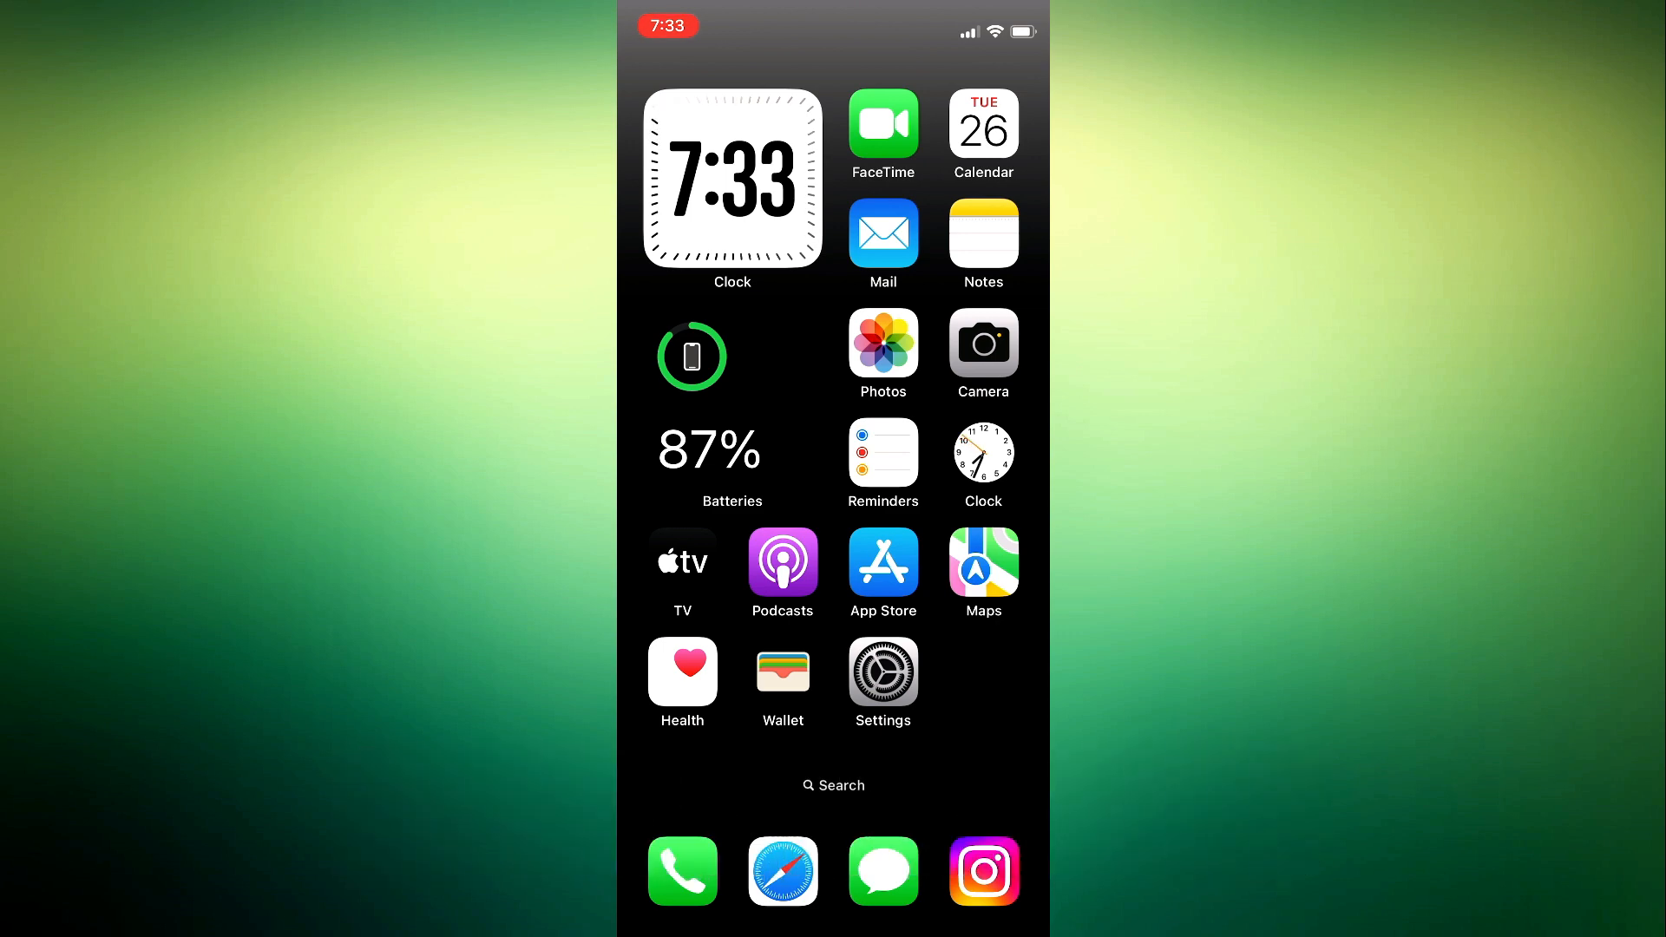
Step: Launch Settings from the Home Screen and scroll down to the General section
scroll(left, 3)
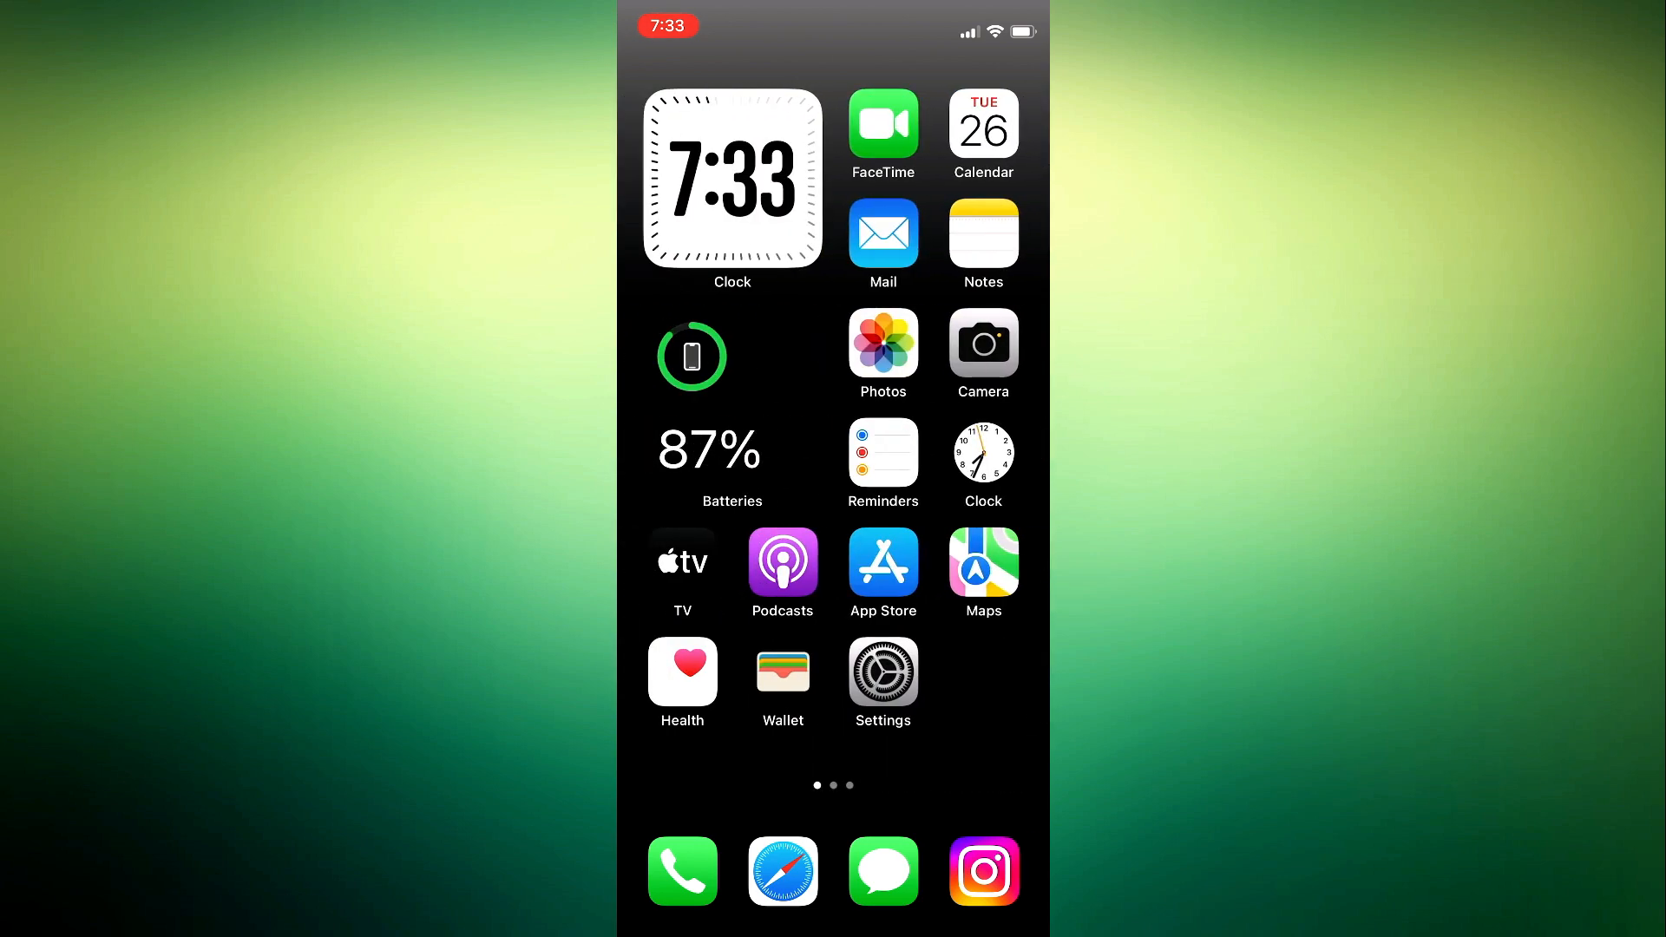
click(881, 671)
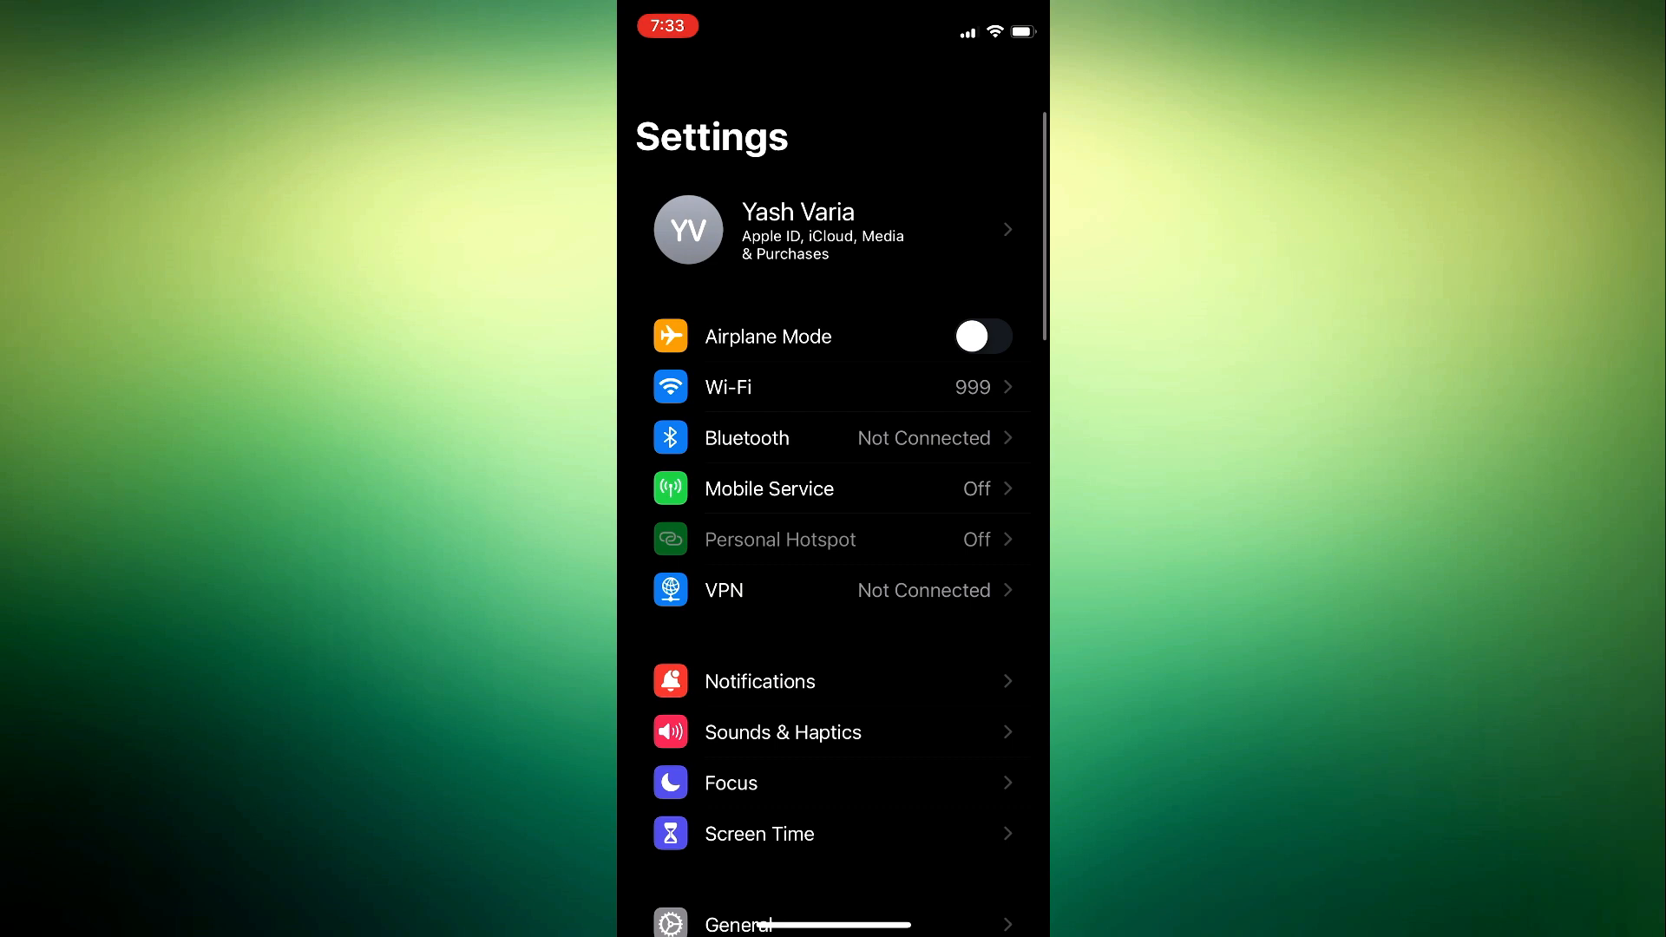
scroll(down, 3)
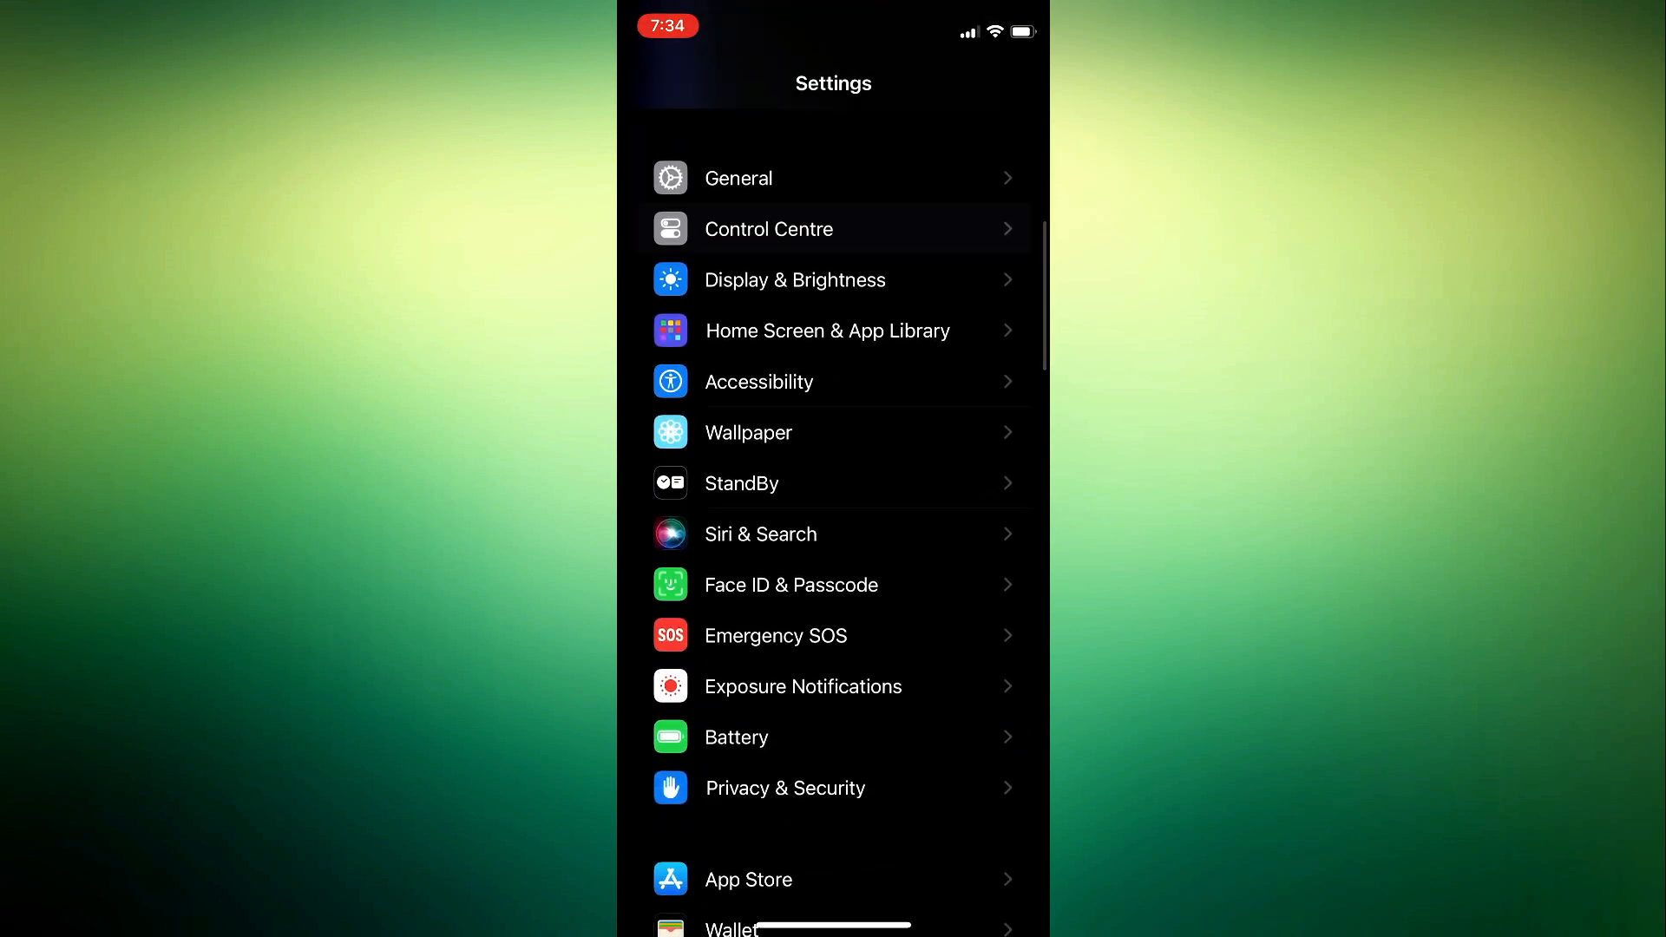
Step: Add Text Size to the included Control Centre controls from More Controls
click(768, 228)
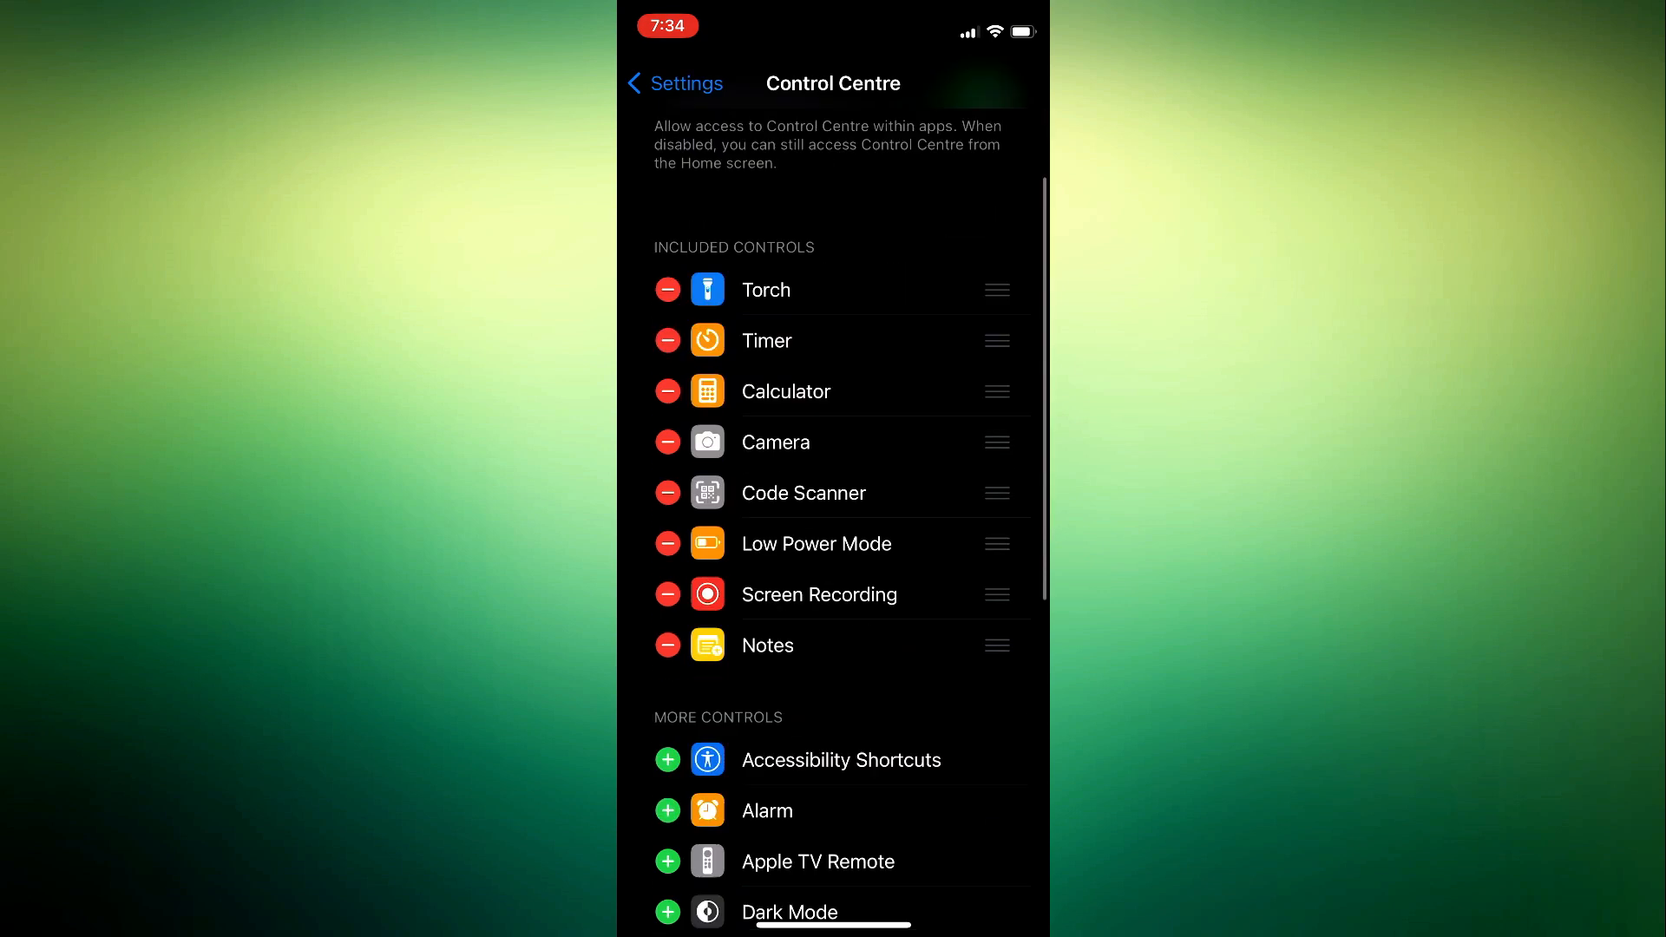
scroll(down, 3)
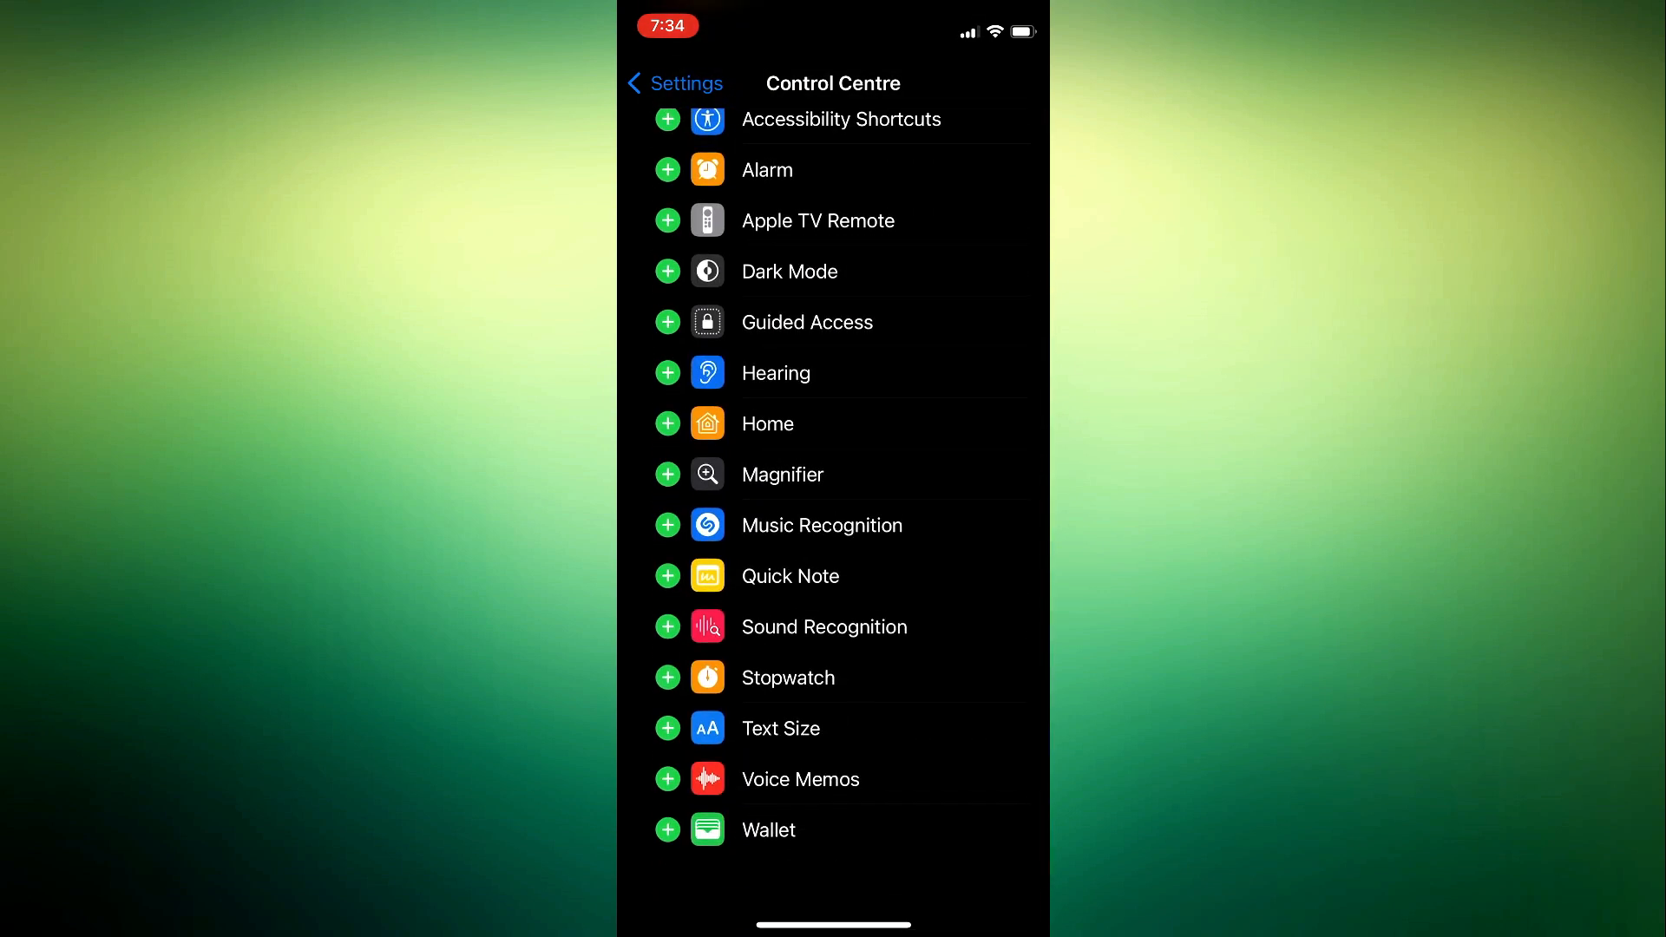
scroll(down, 3)
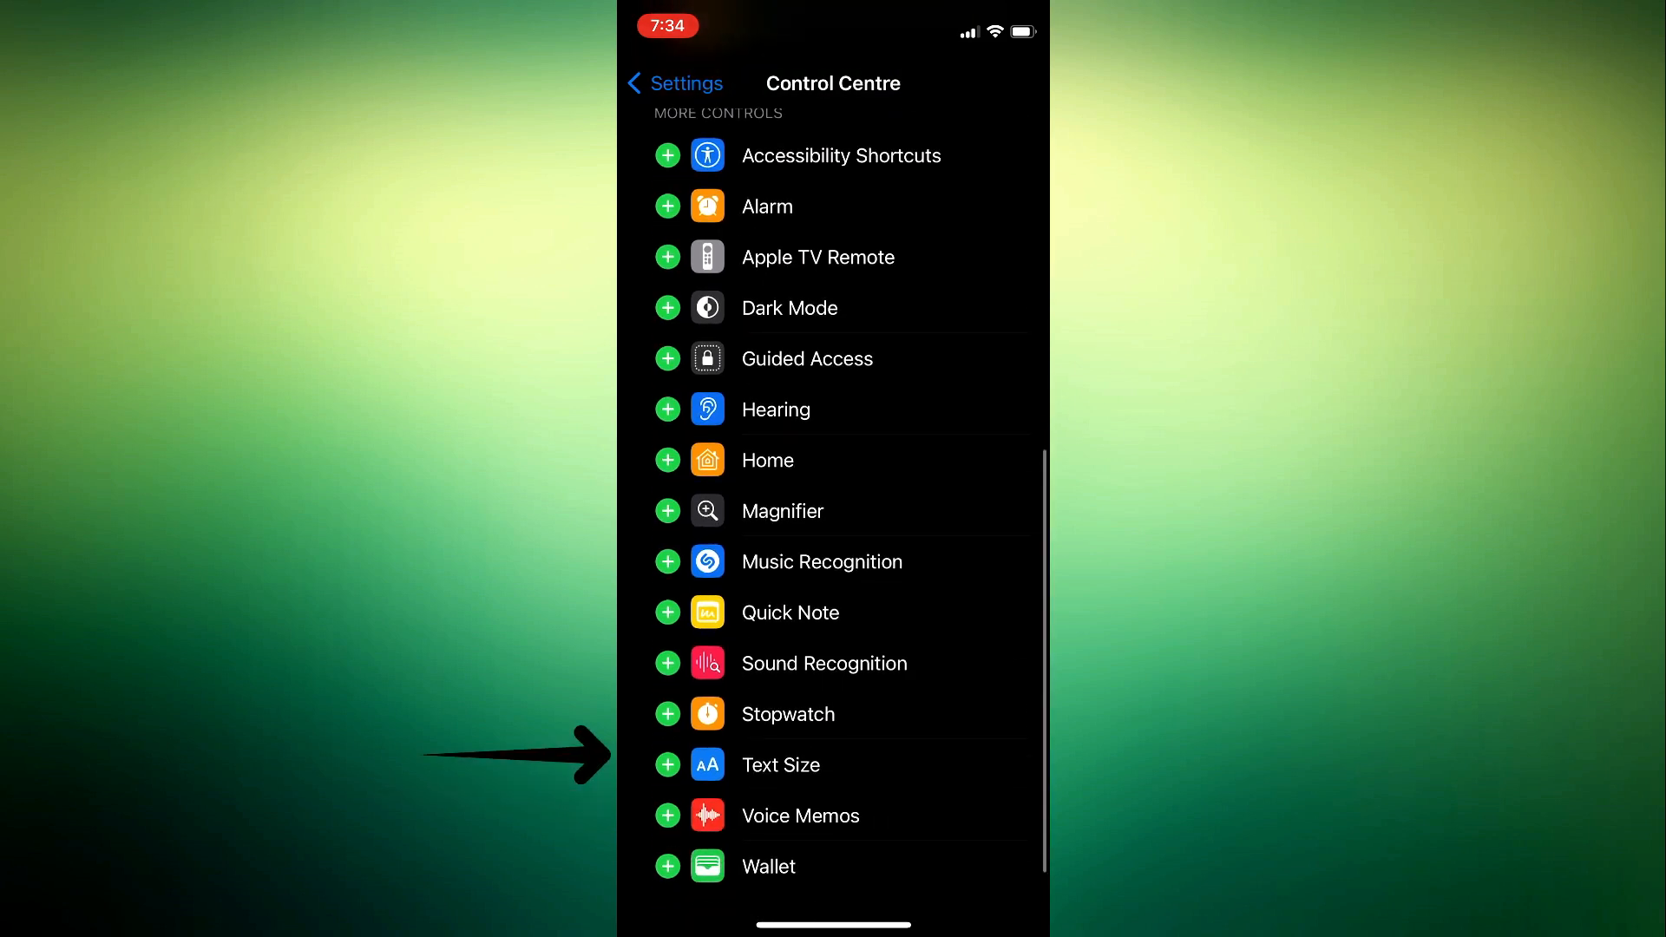
scroll(down, 3)
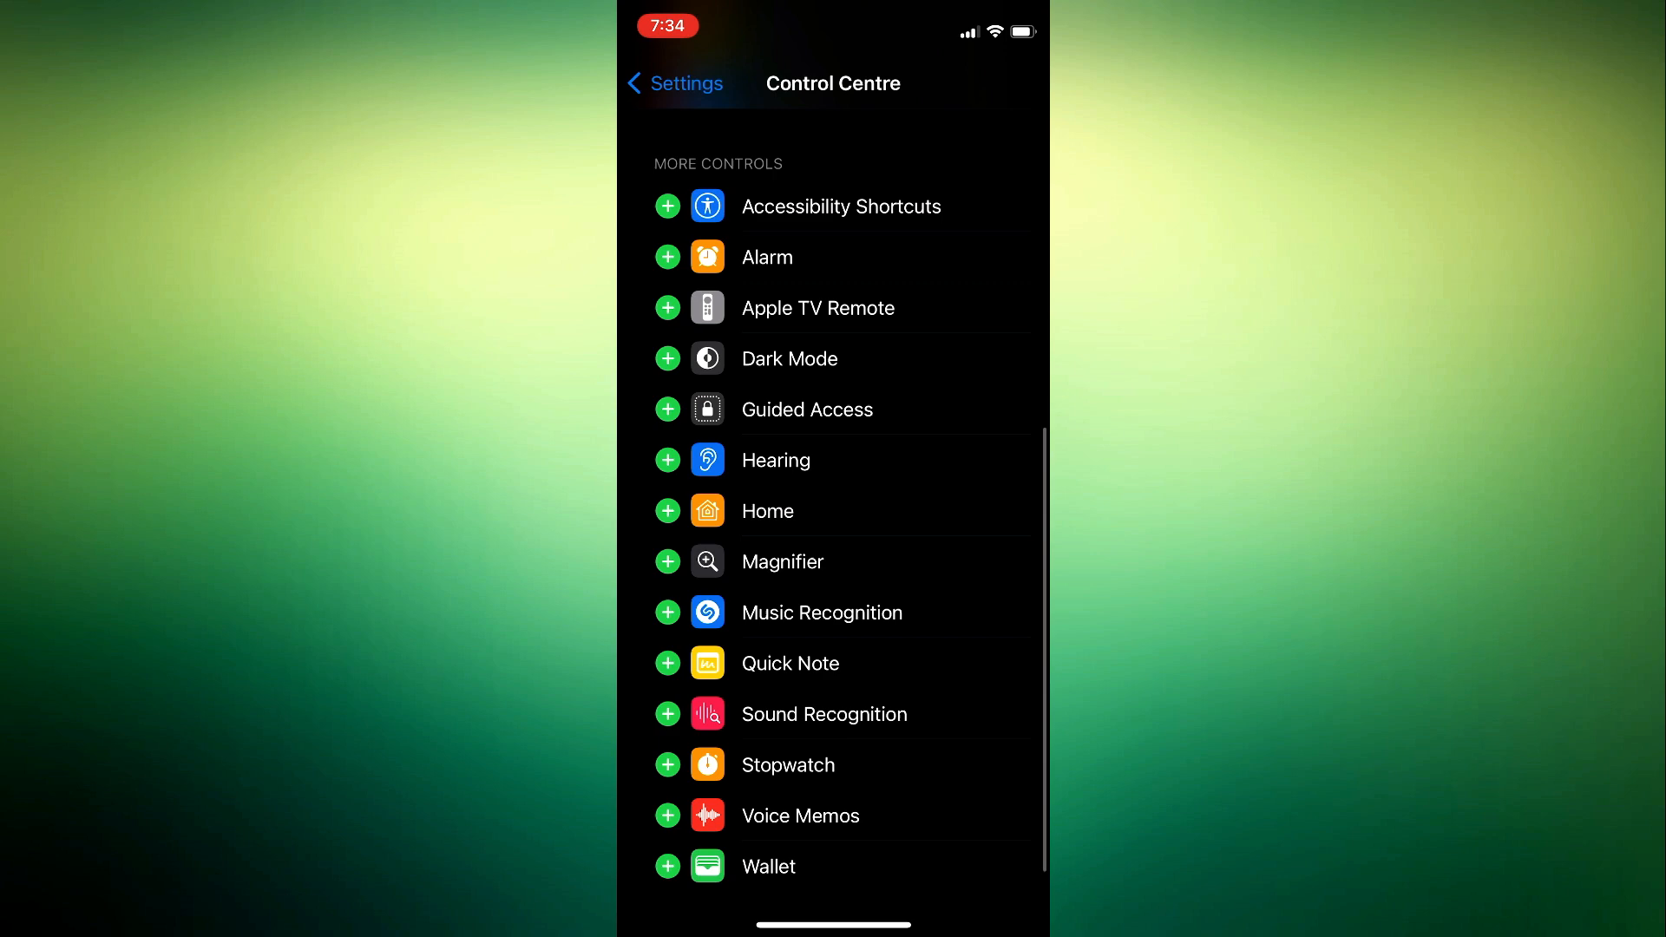
scroll(down, 3)
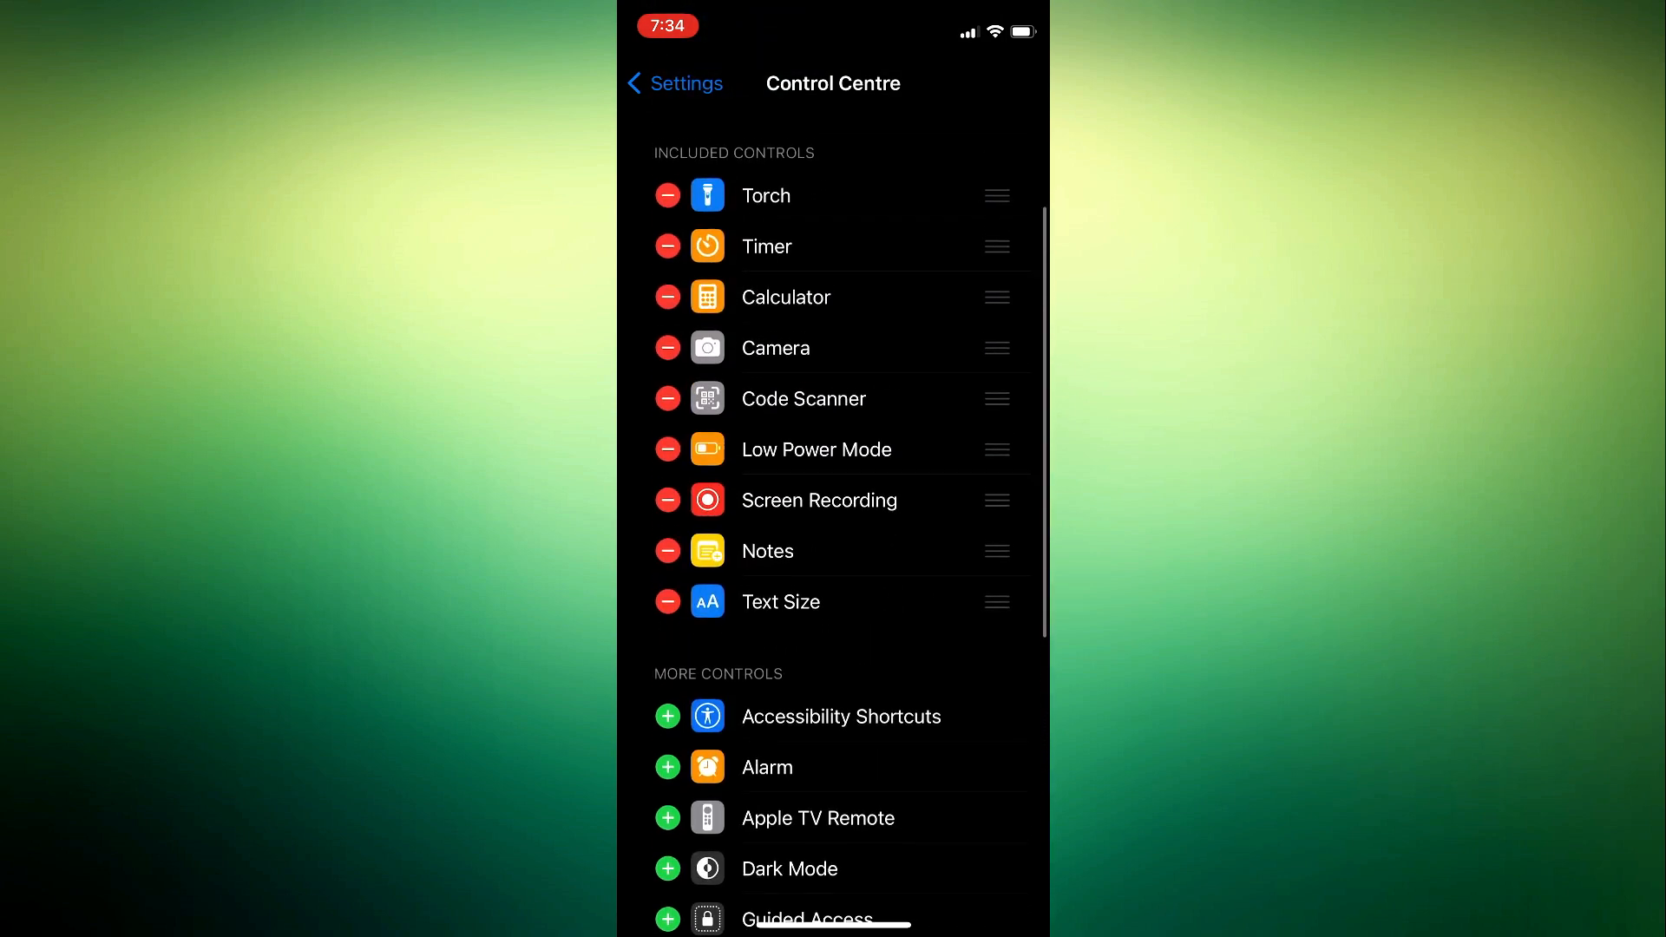
scroll(up, 3)
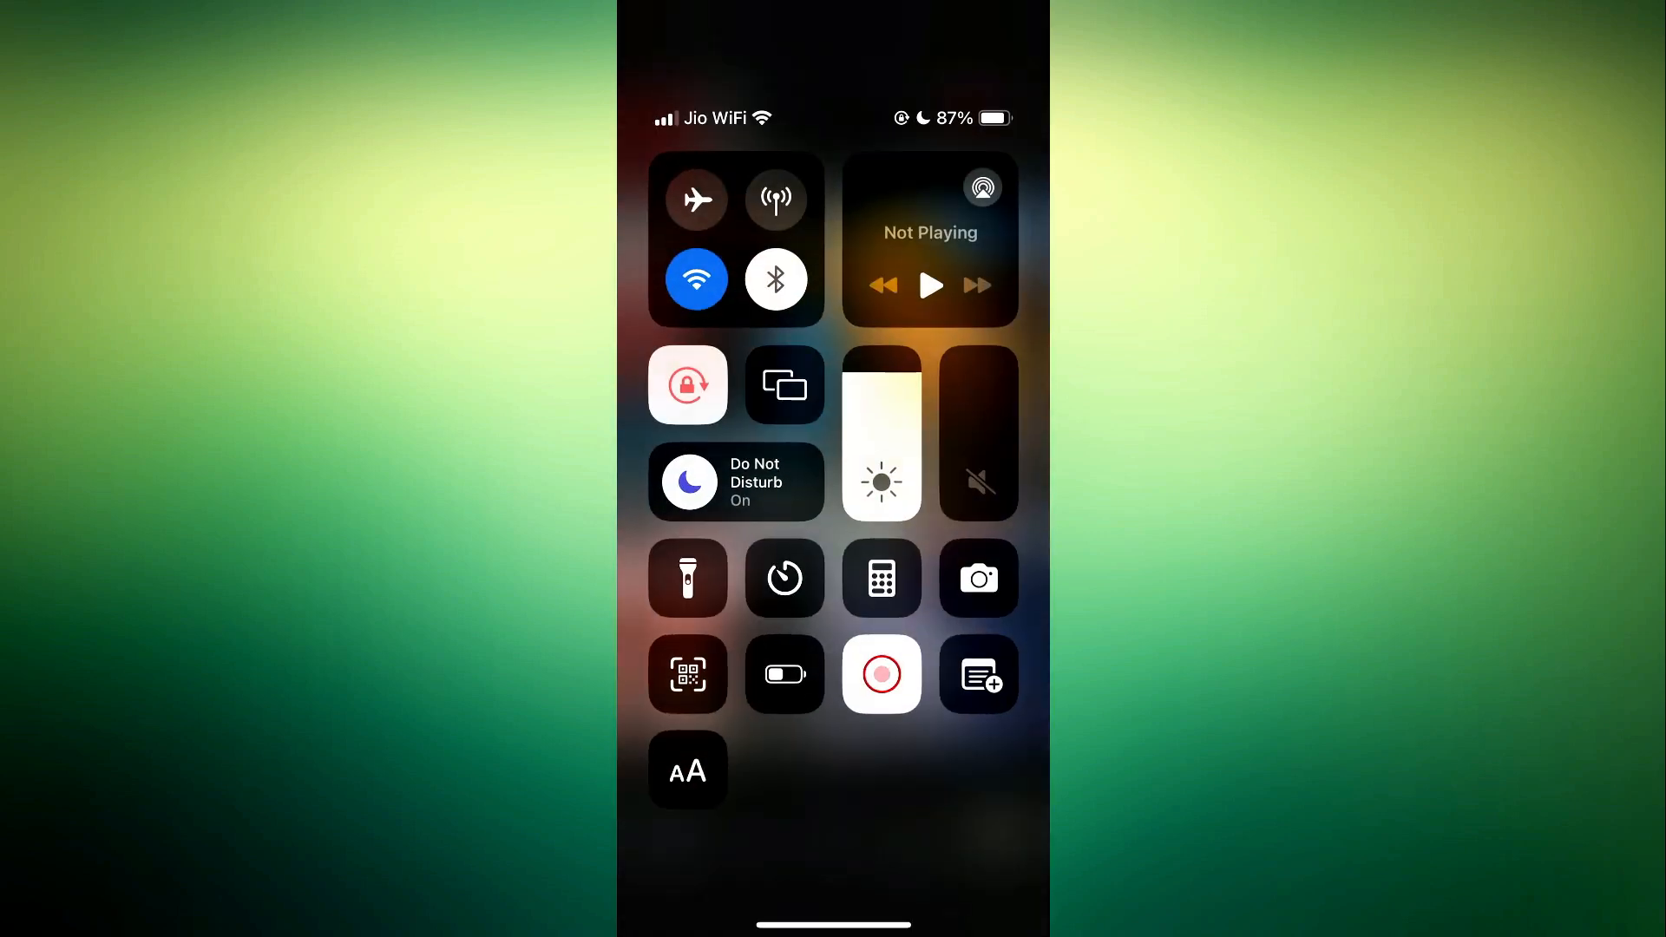
Step: Raise the text size above 100% default using the Control Centre AA tile
click(687, 771)
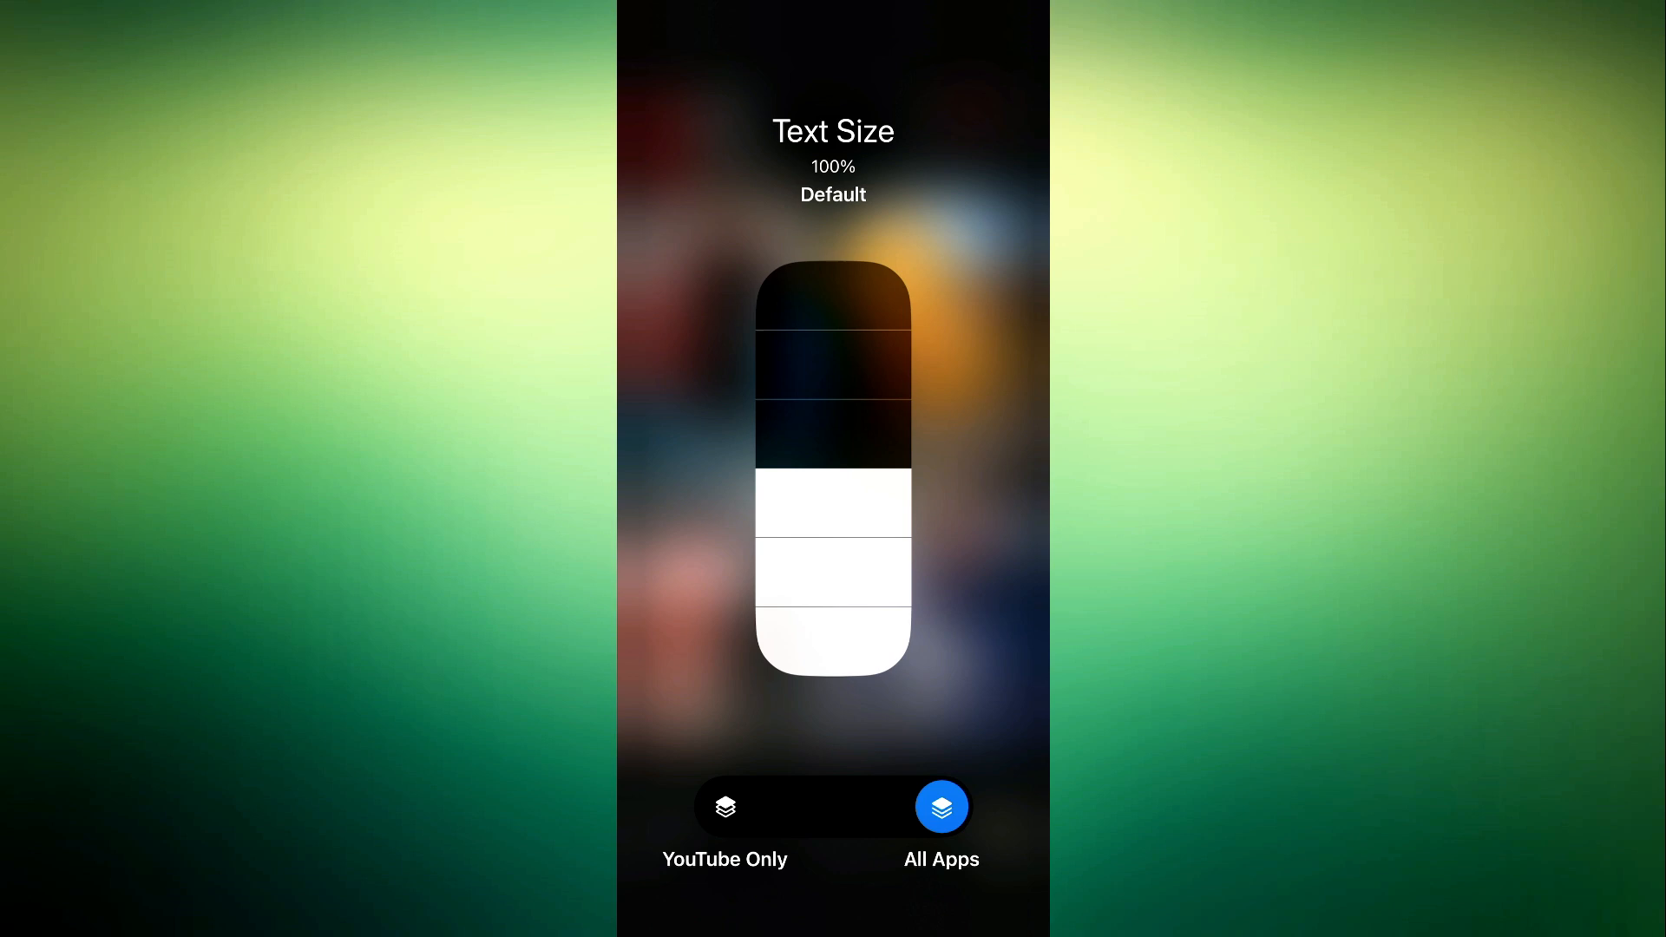
click(724, 807)
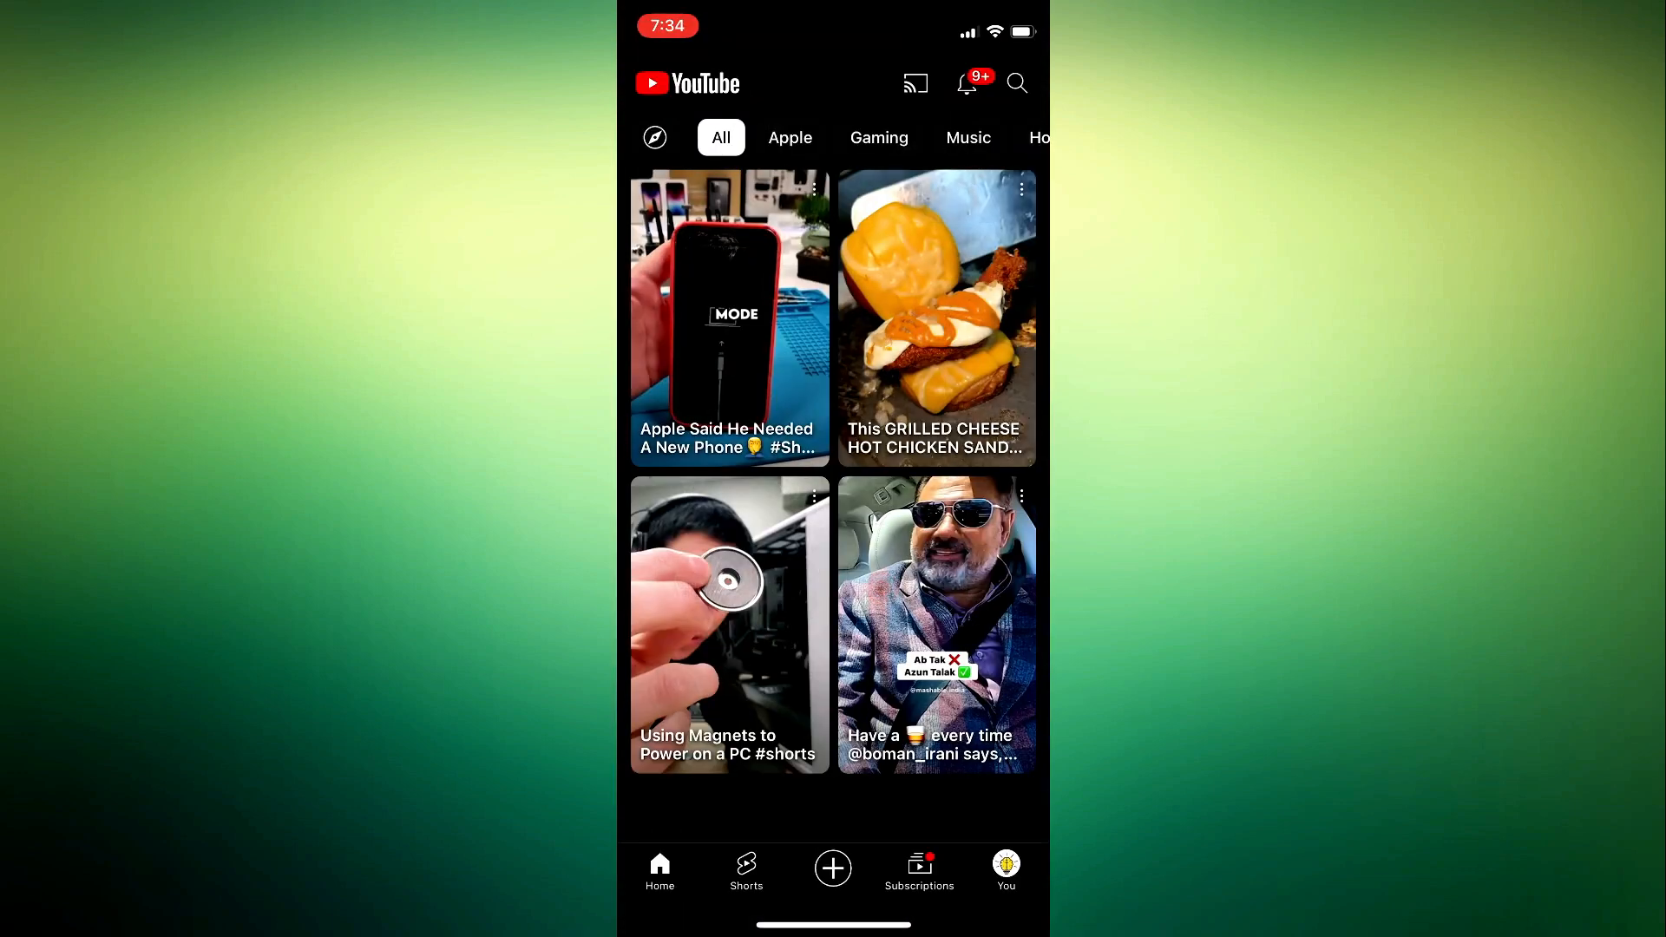
scroll(down, 3)
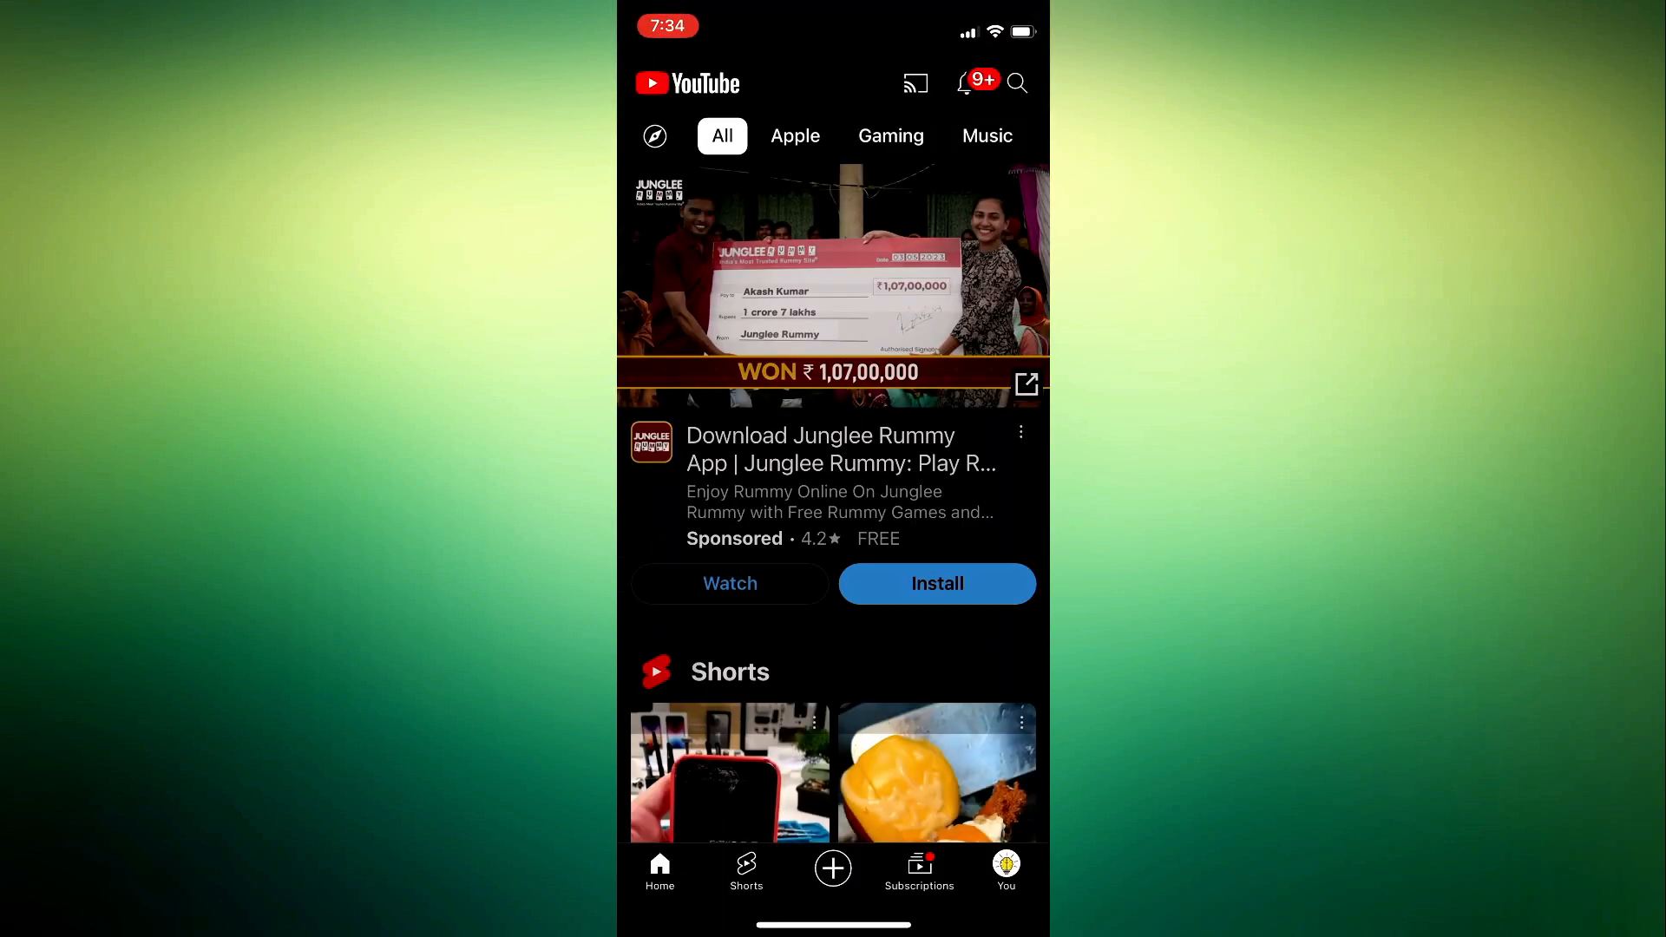
scroll(down, 3)
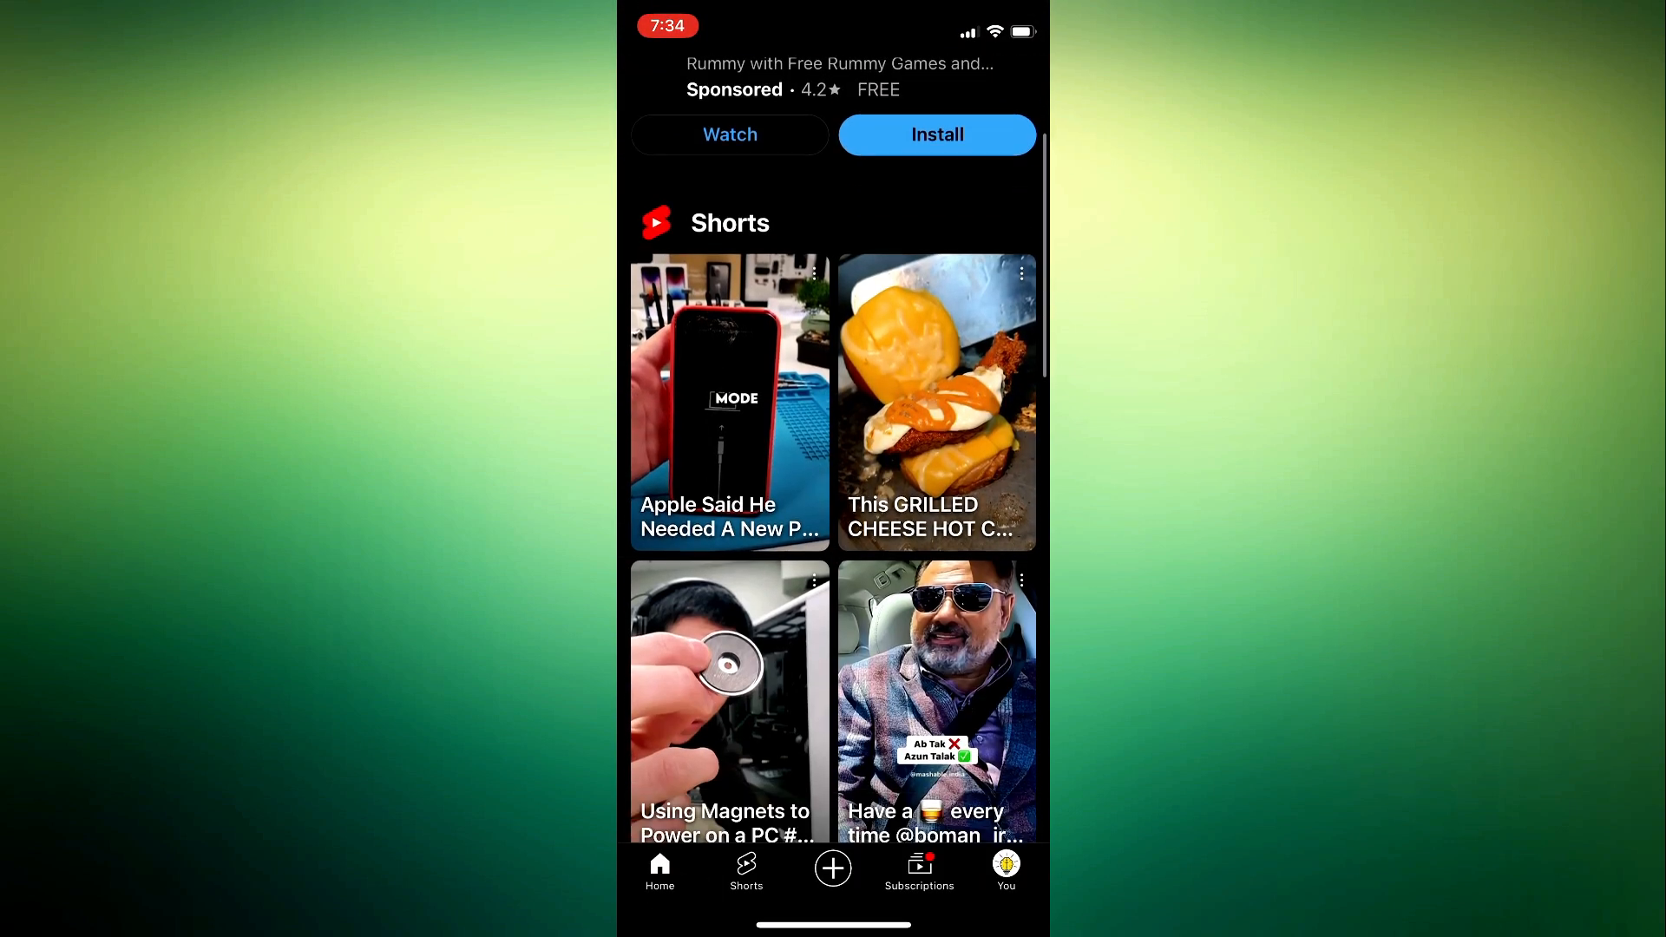
scroll(down, 3)
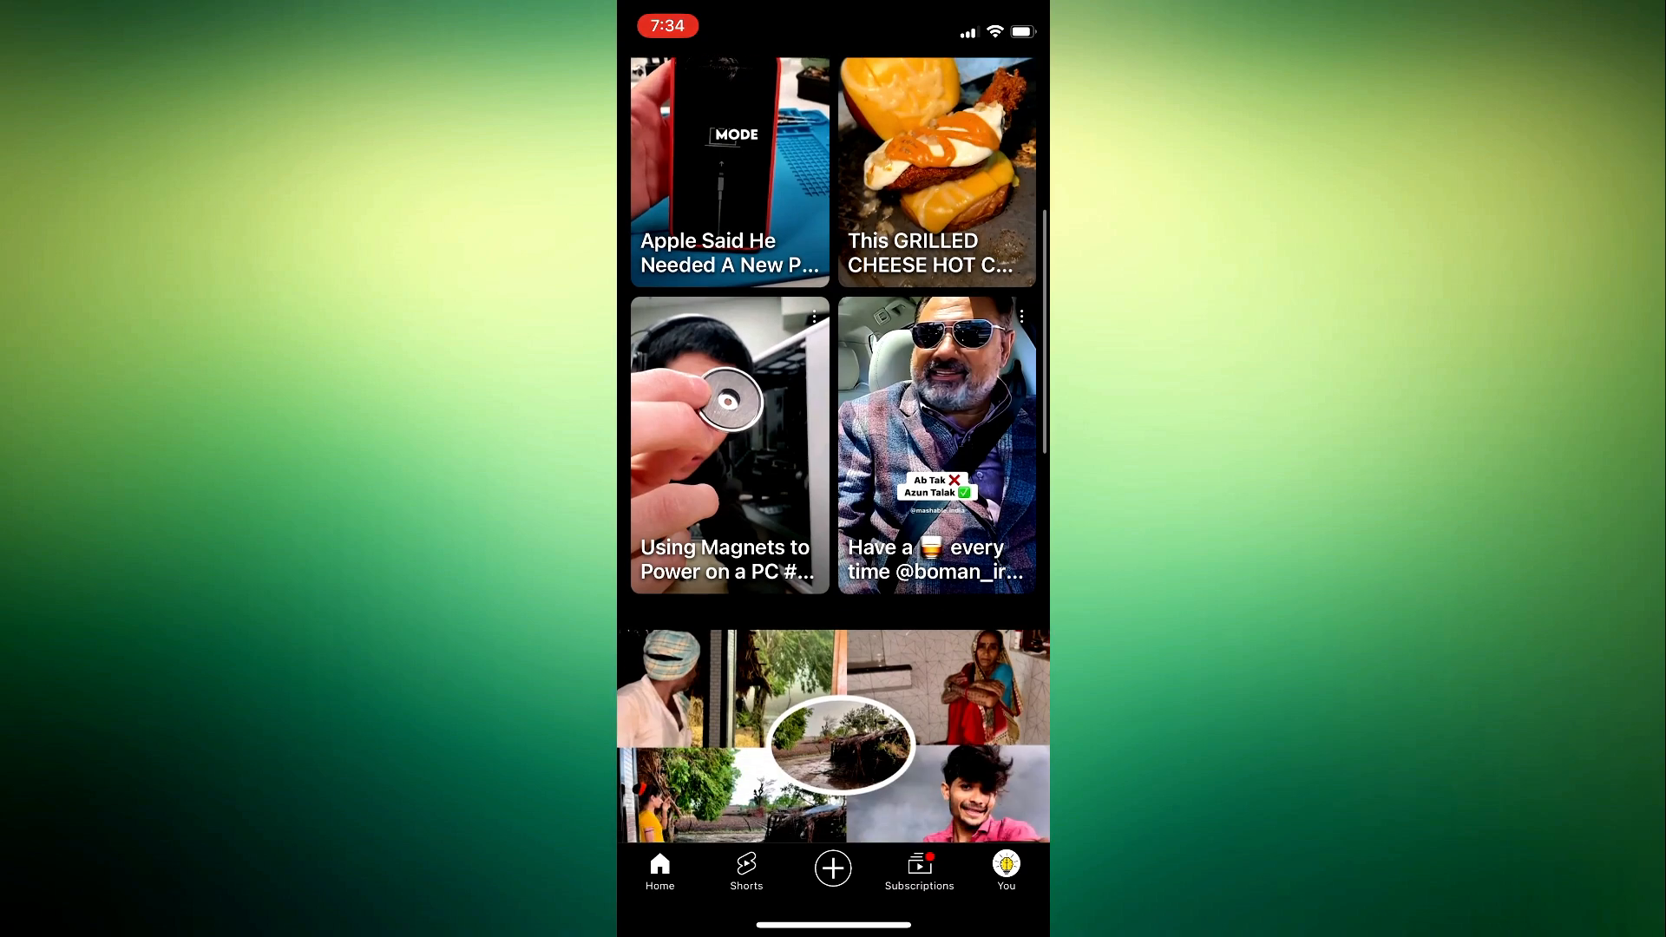
scroll(down, 3)
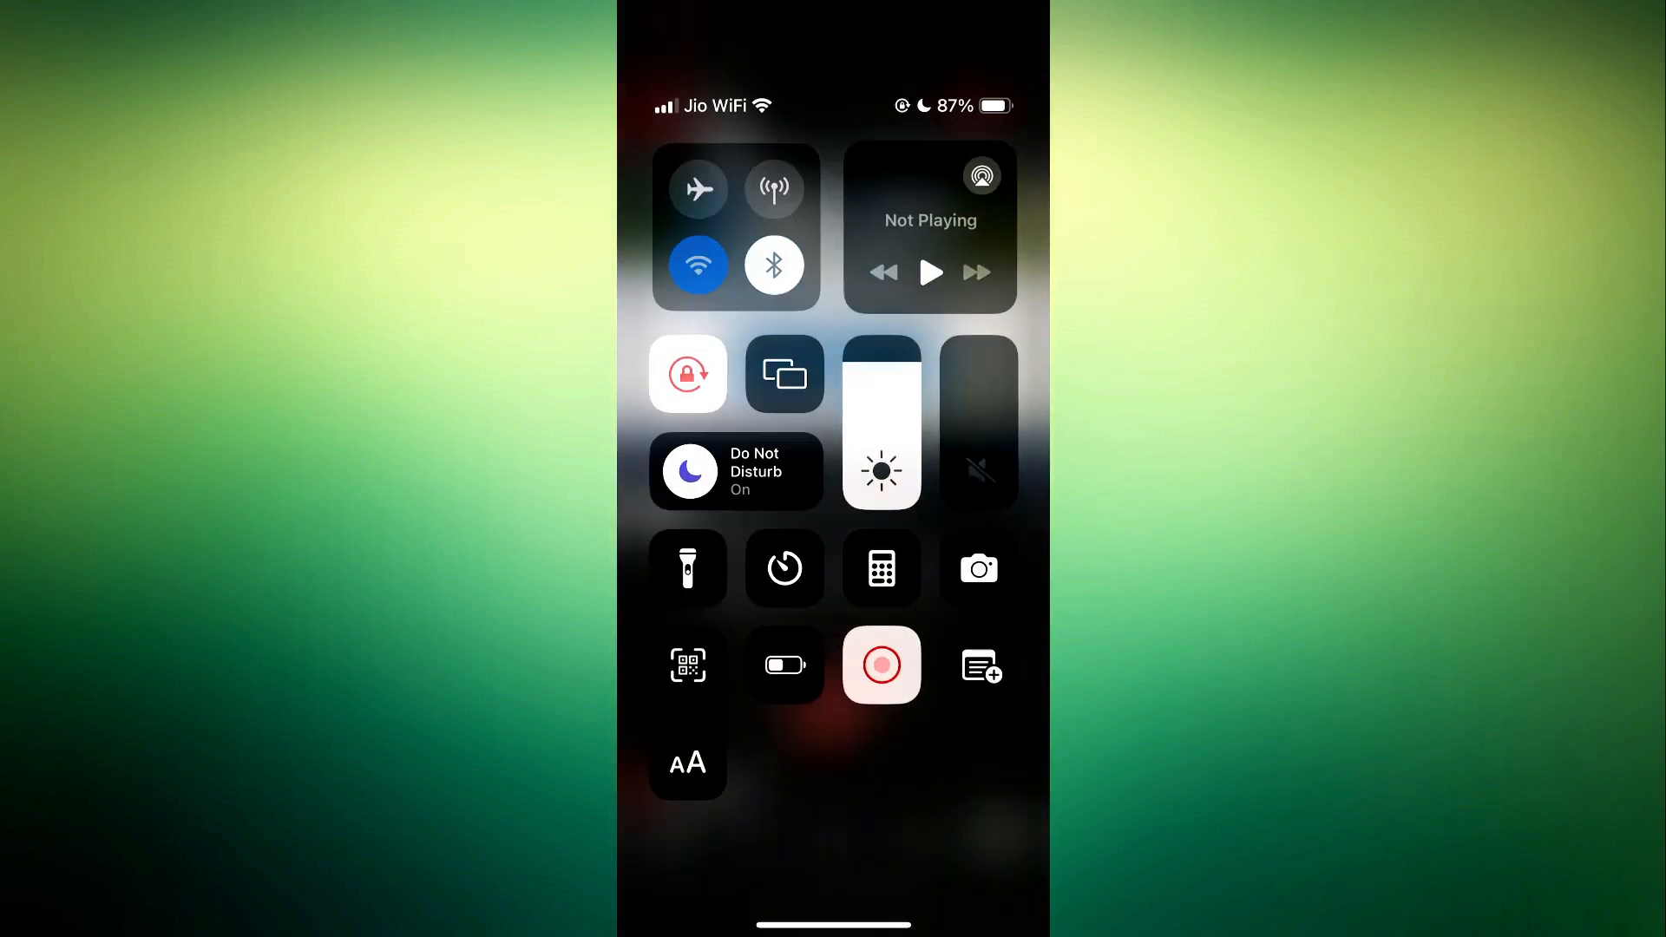
Step: Adjust the text size again with the AA tile, then relaunch YouTube
click(688, 762)
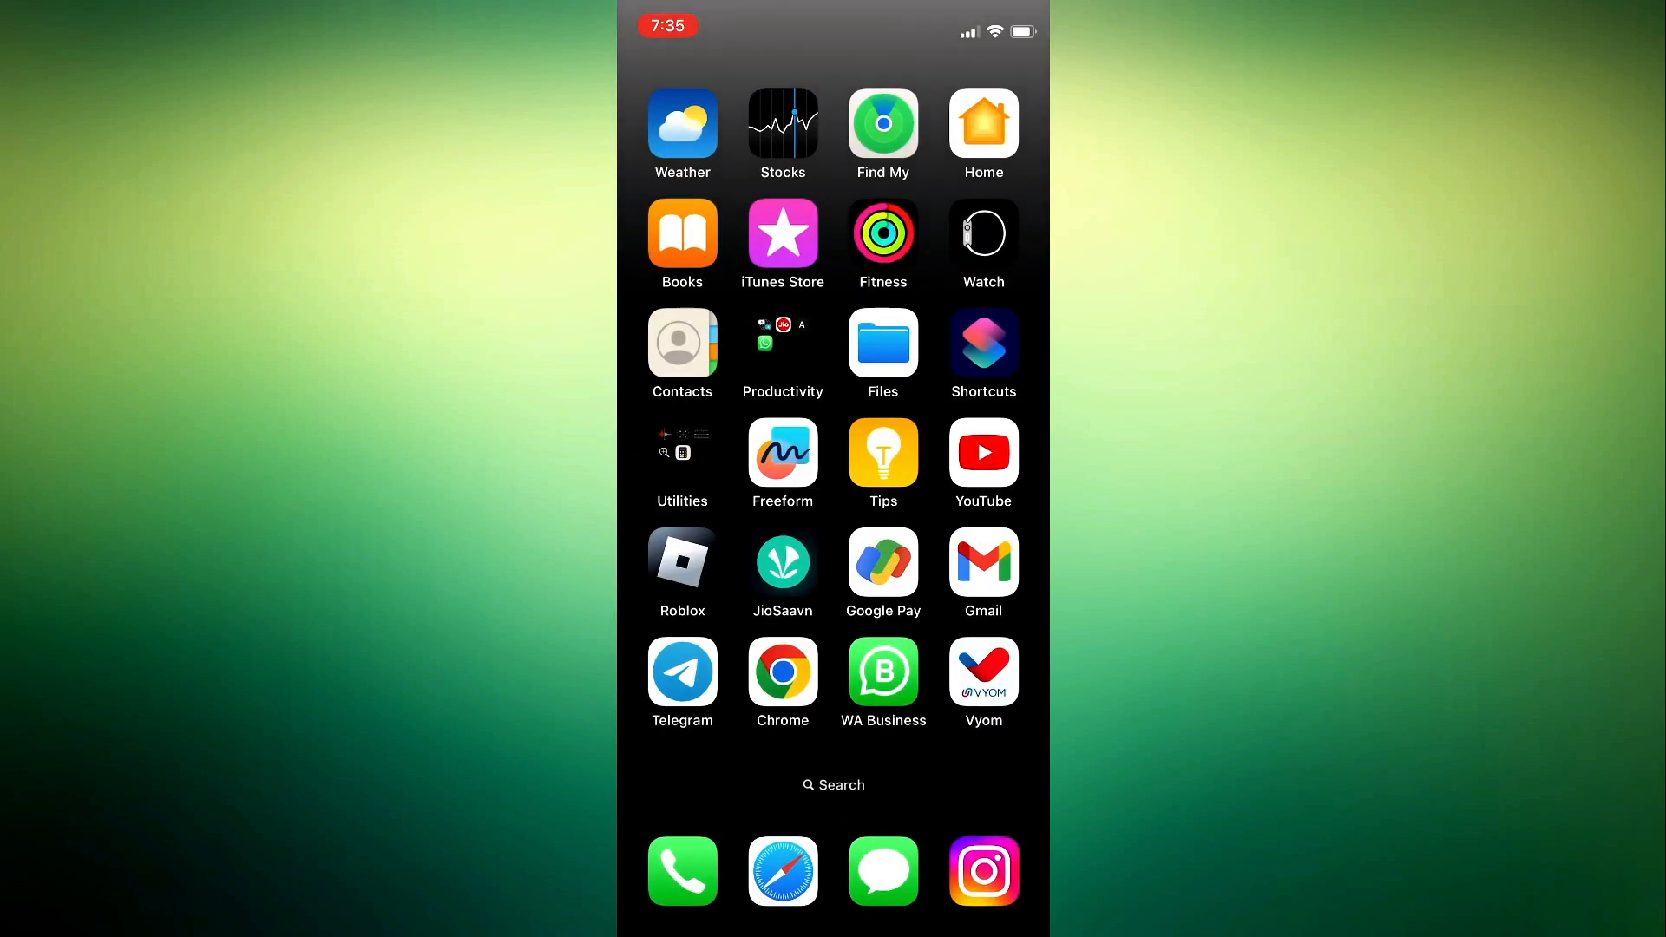
click(981, 453)
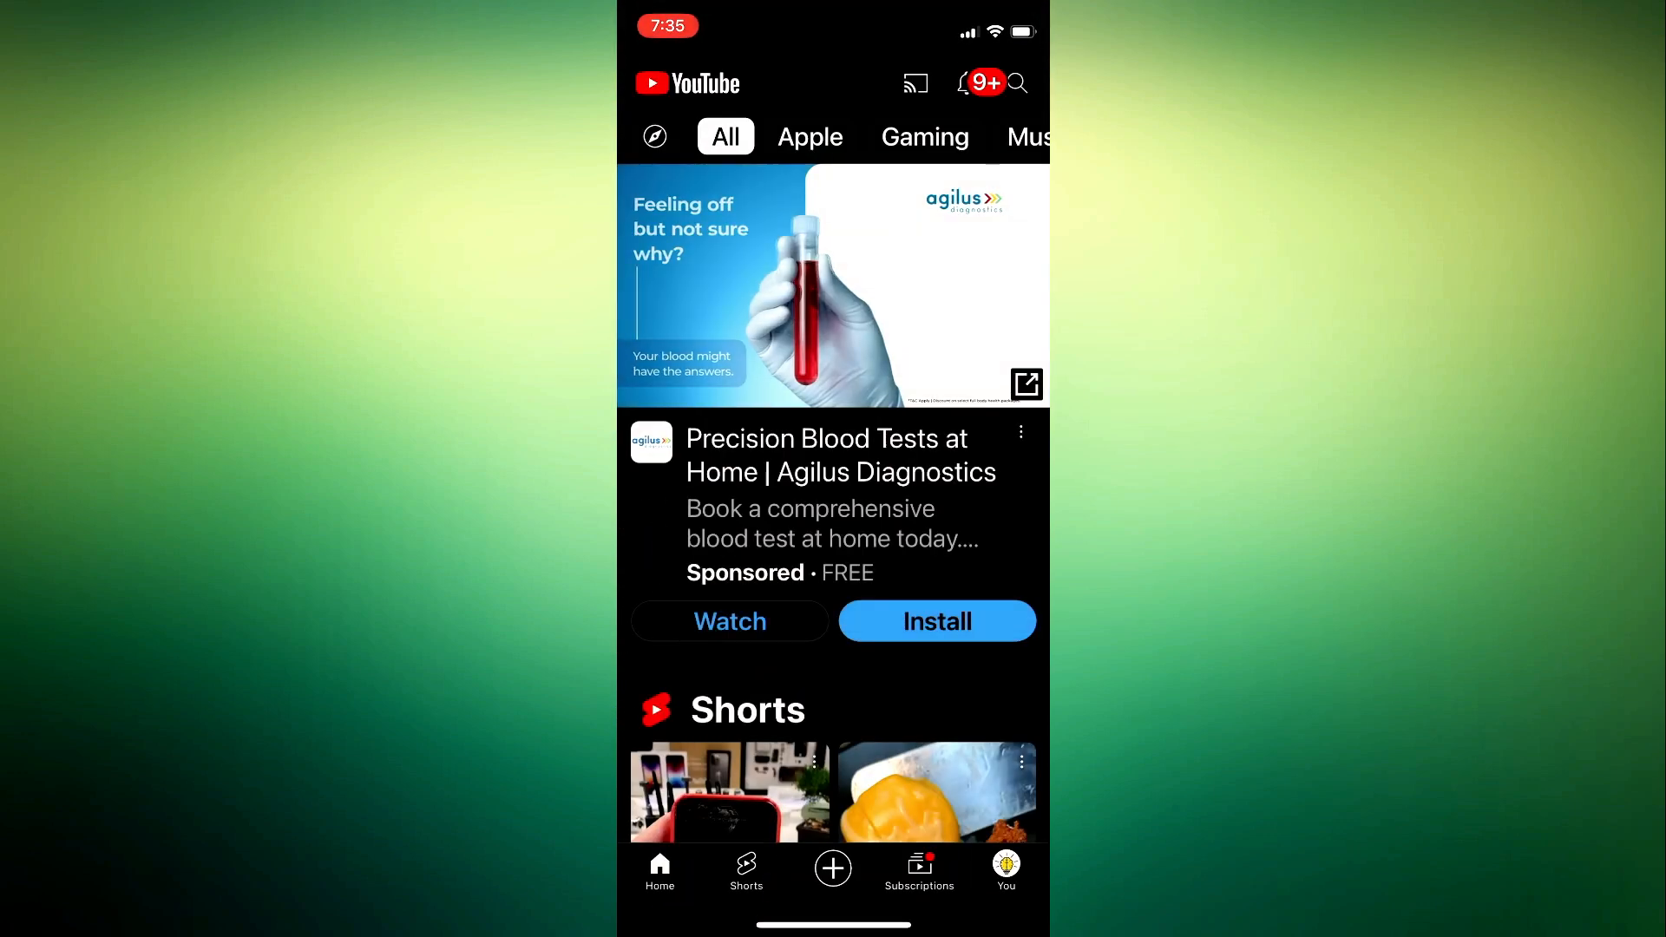